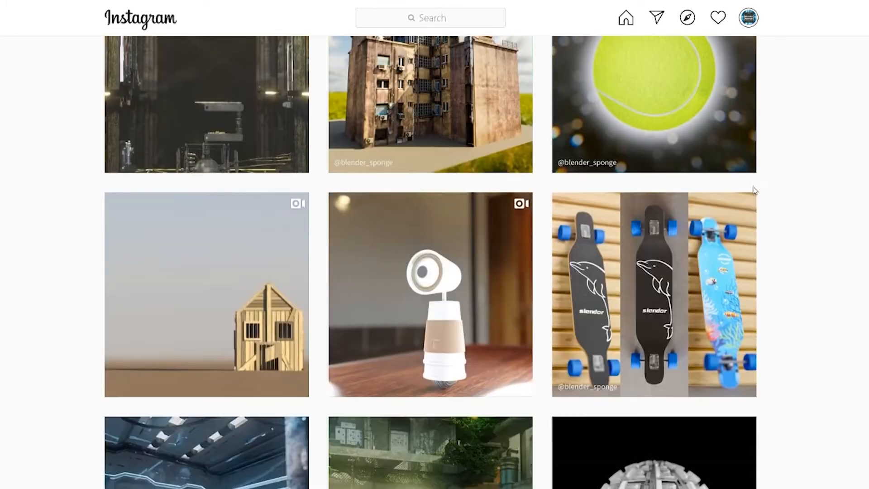
- Scroll down through the Blender Dojo channel's uploaded videos on YouTube
scroll("down", 3)
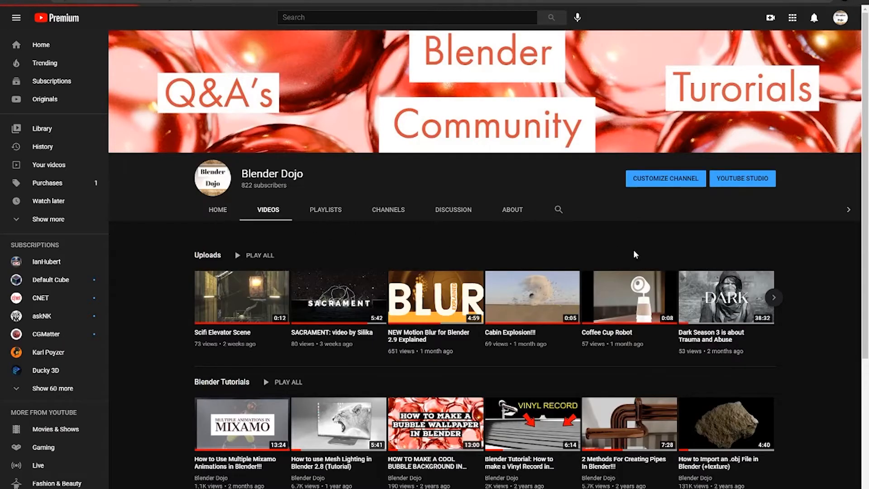
scroll("down", 3)
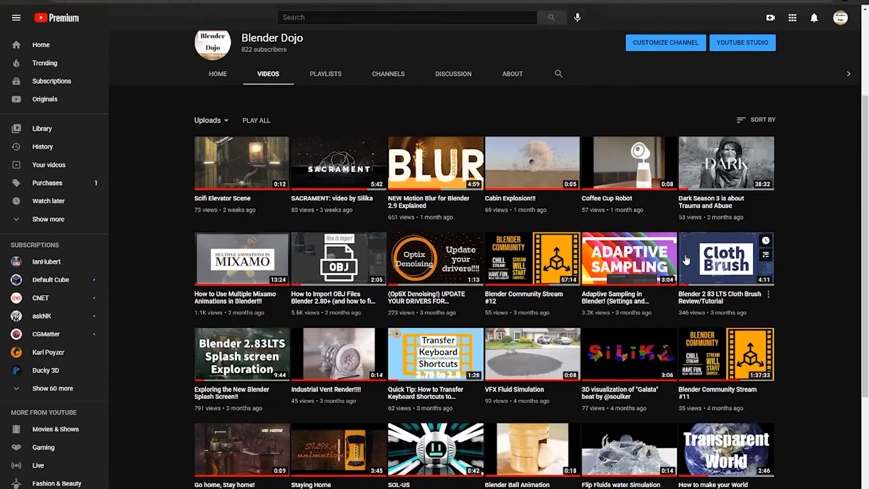
scroll("down", 3)
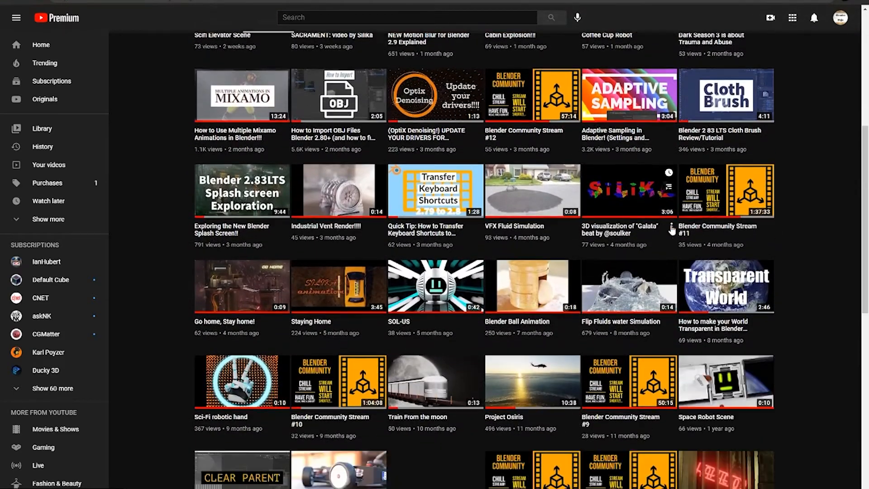
scroll("down", 3)
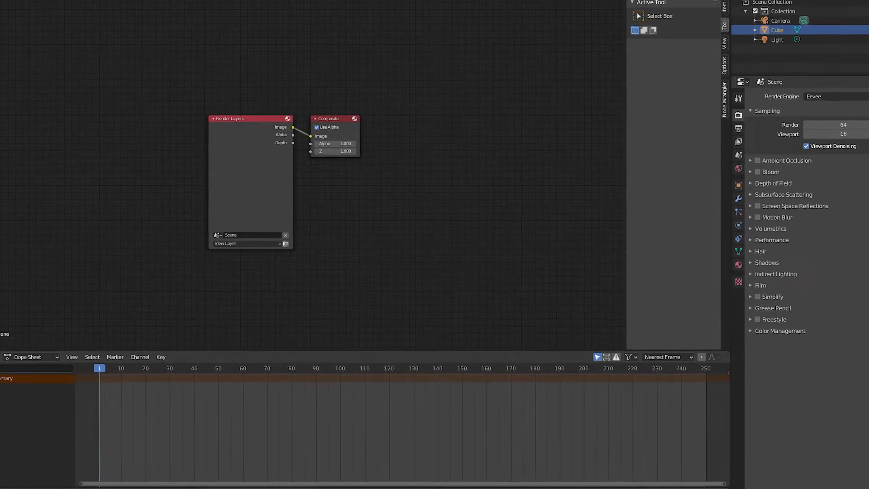
- Turn an area into the Compositor editor and switch to the Compositing workspace
left_click(126, 7)
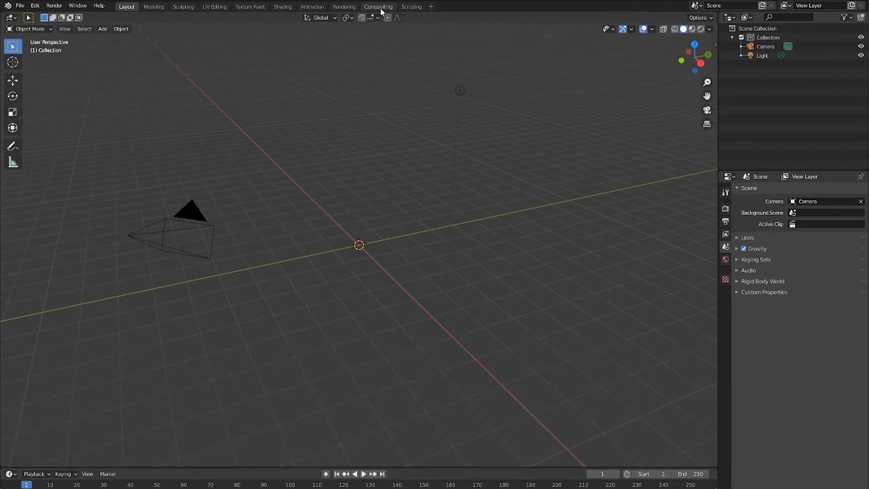
left_click(380, 7)
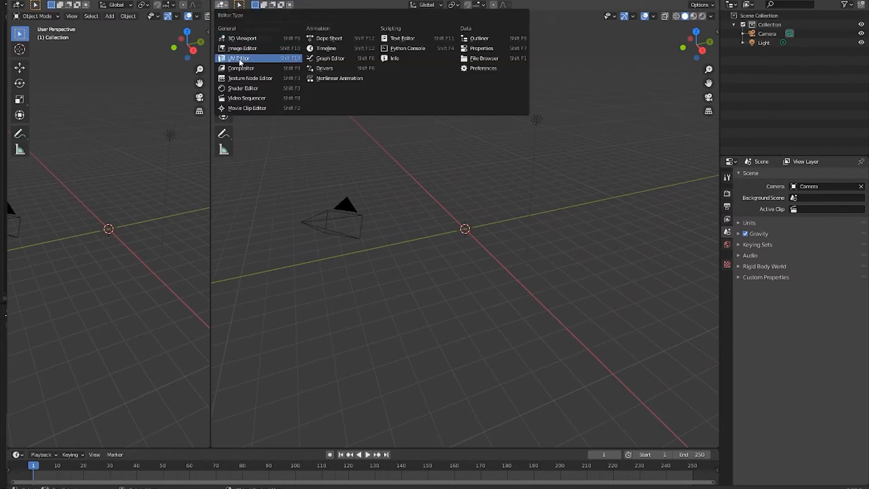
mouse_move(404, 38)
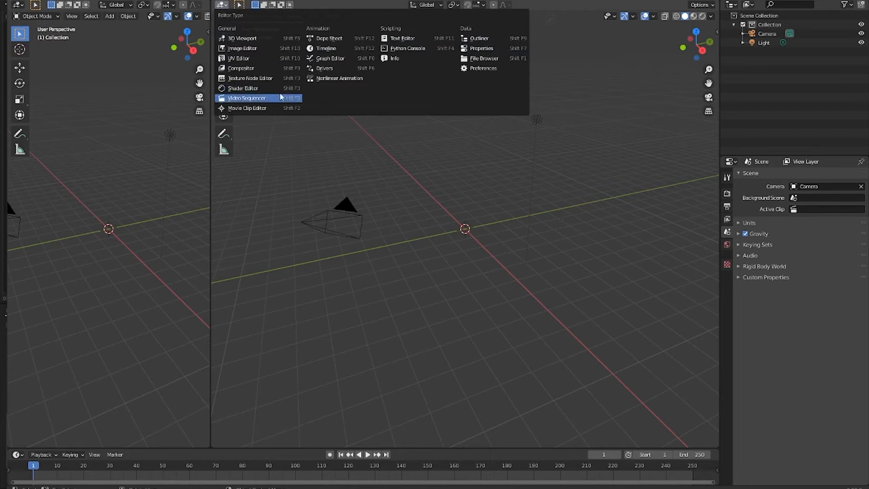
left_click(242, 68)
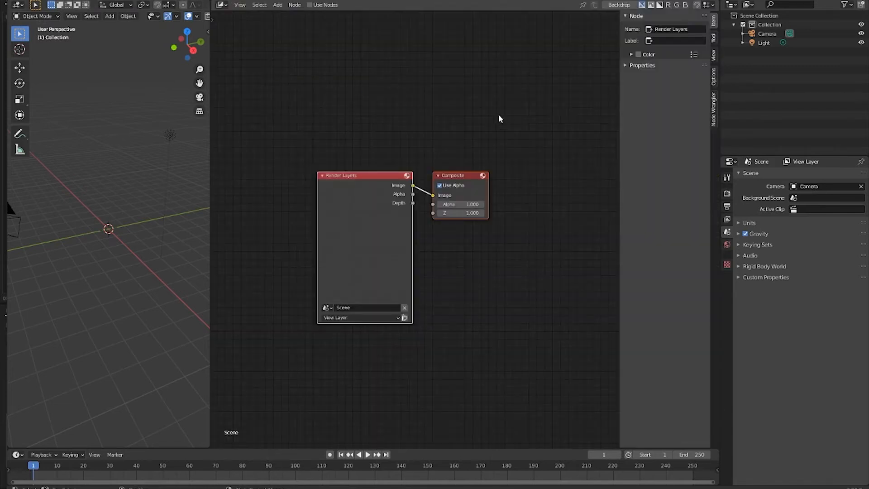
left_click(376, 6)
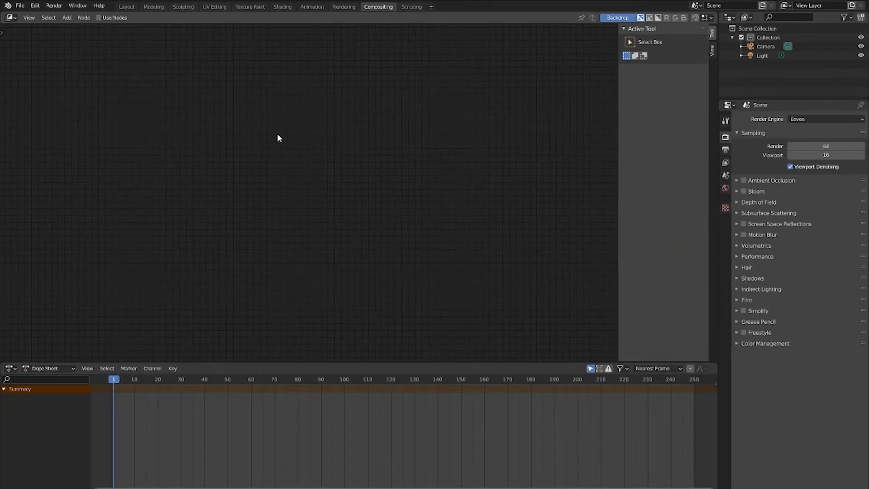
- Enable Use Nodes so Render Layers with the cube preview feeds the Composite node
left_click(98, 17)
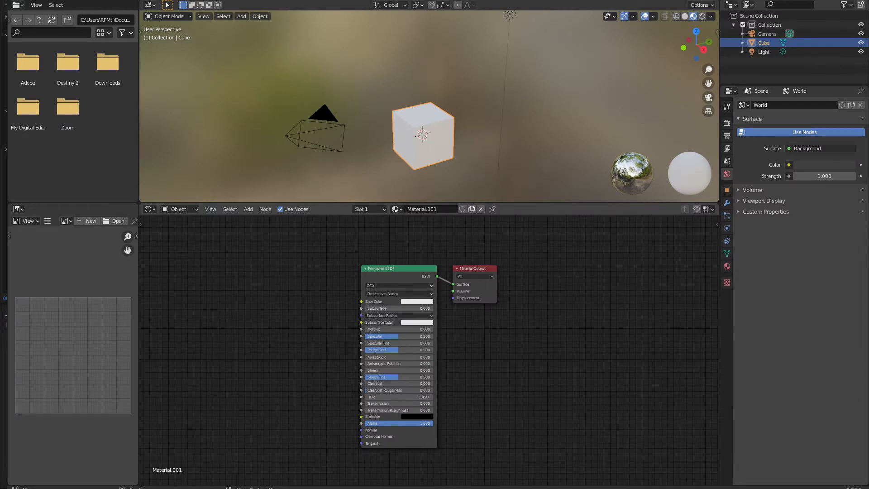
left_click(377, 6)
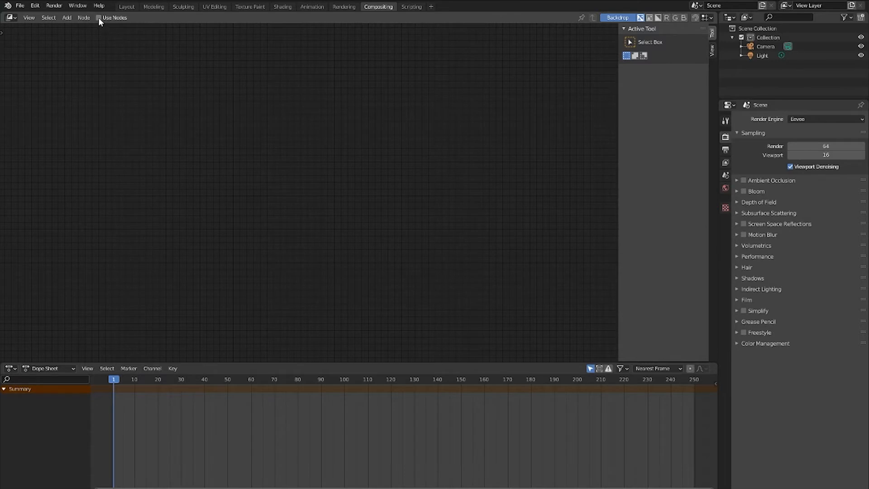
left_click(99, 17)
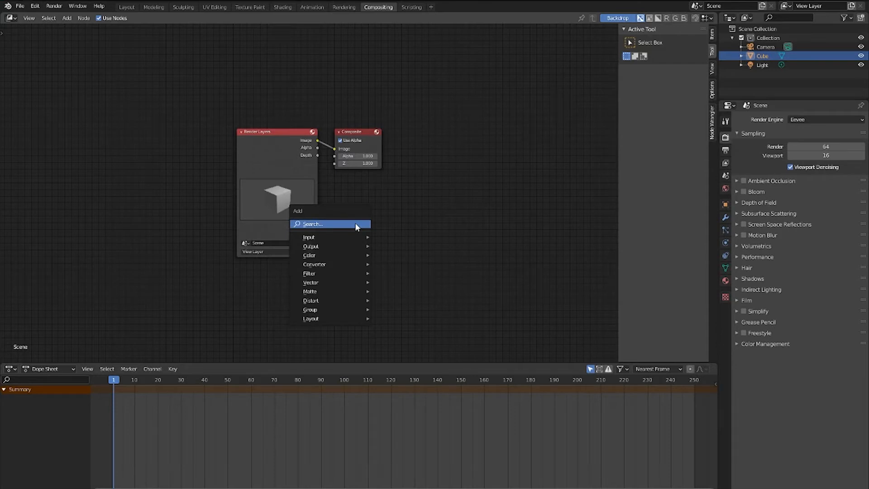
mouse_move(345, 318)
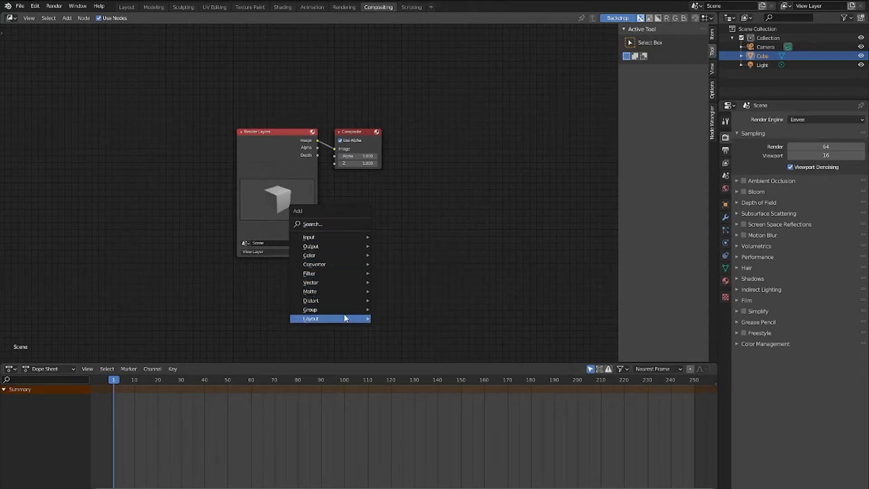
mouse_move(330, 292)
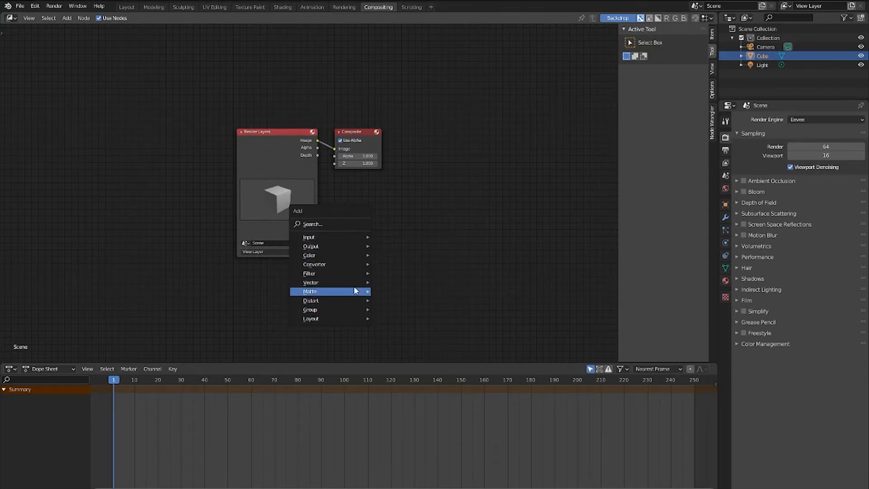
mouse_move(308, 274)
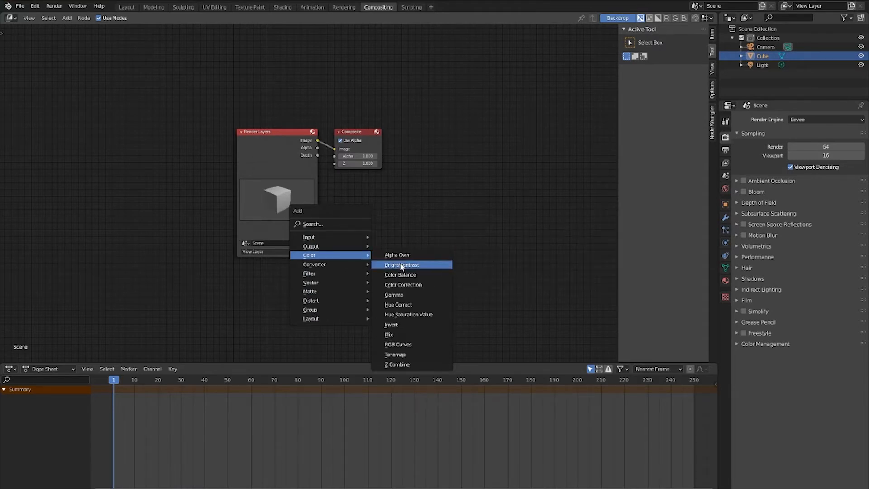
- Add a Bright/Contrast node and place it below Render Layers and Composite
left_click(401, 264)
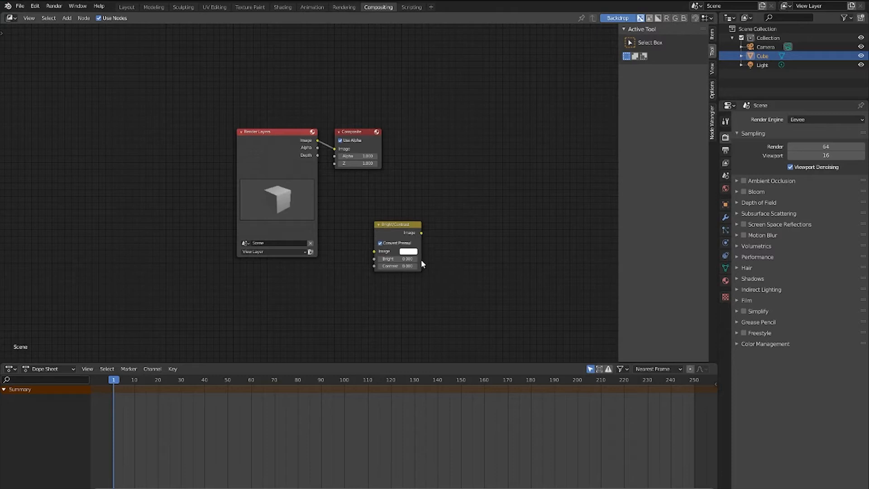
left_click_drag(396, 224, 322, 137)
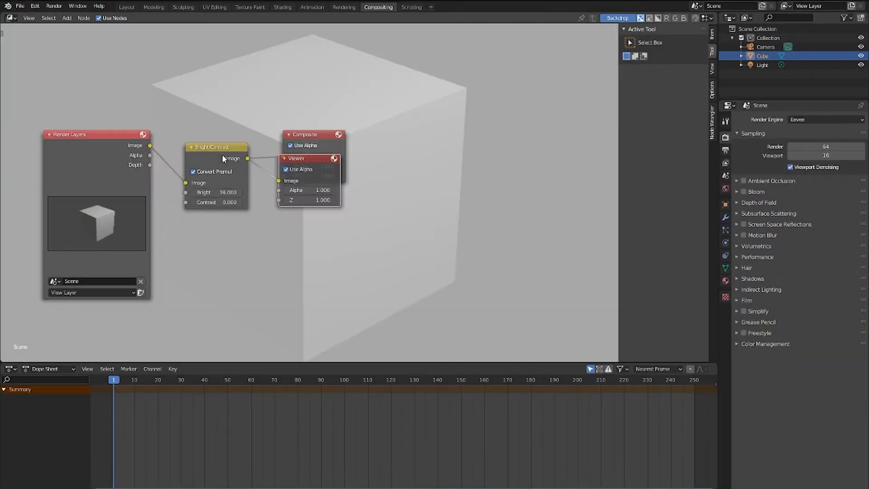
- Add a Viewer node via the 'view' search, fed from the Bright/Contrast Image output
left_click_drag(310, 158, 355, 224)
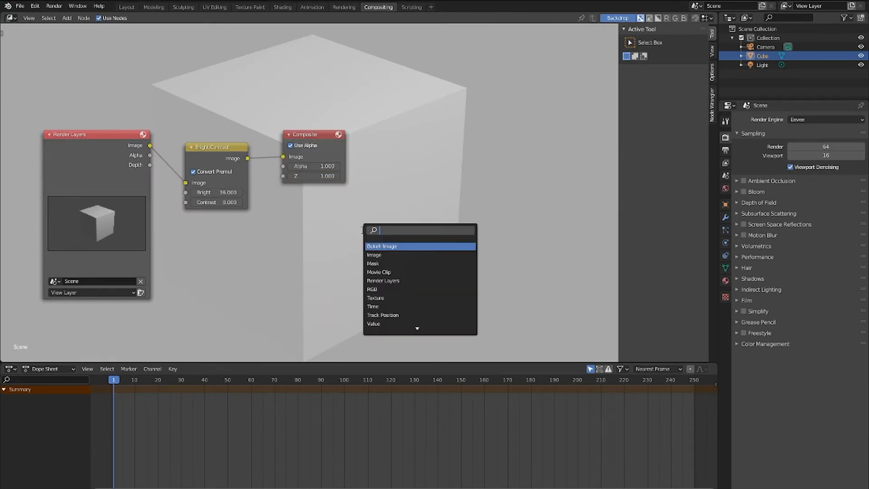
type("view")
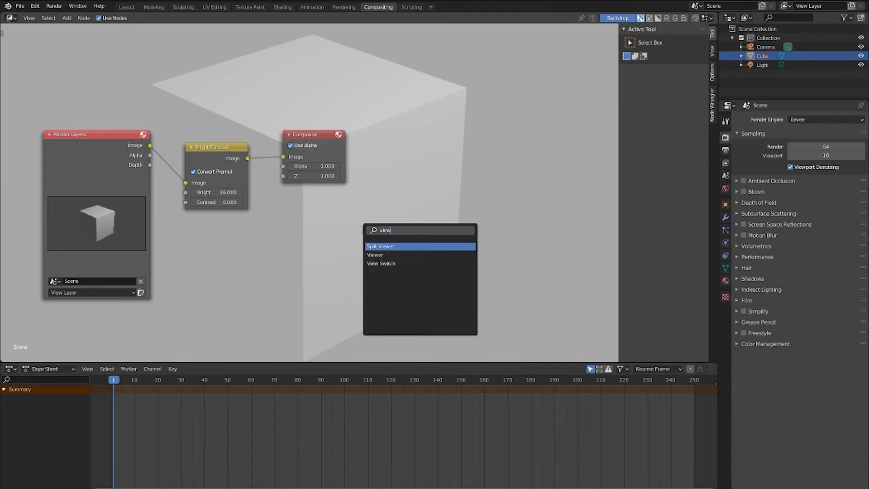
left_click(376, 254)
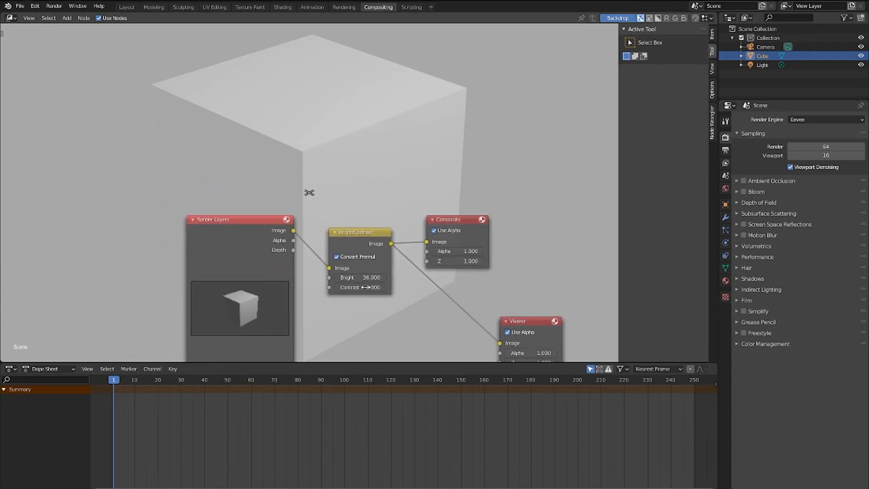
- Drag the Bright value of the Bright/Contrast node down well below 36
left_click_drag(371, 277, 360, 277)
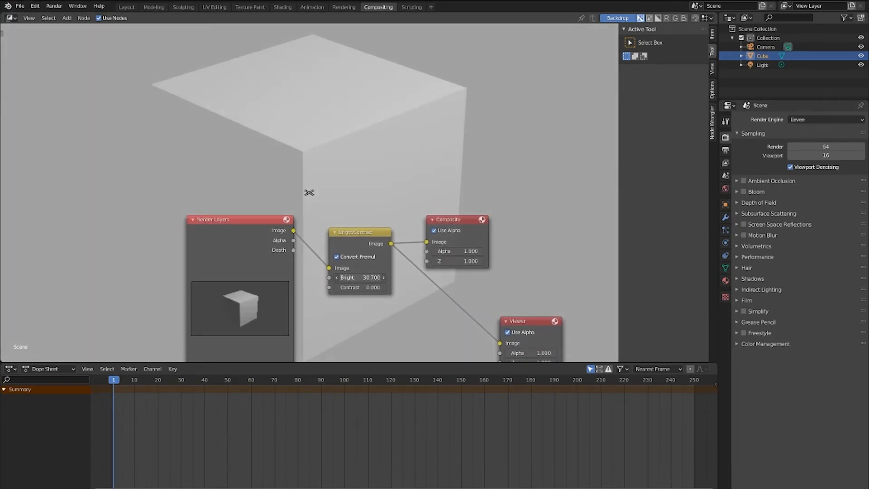
left_click_drag(371, 277, 355, 277)
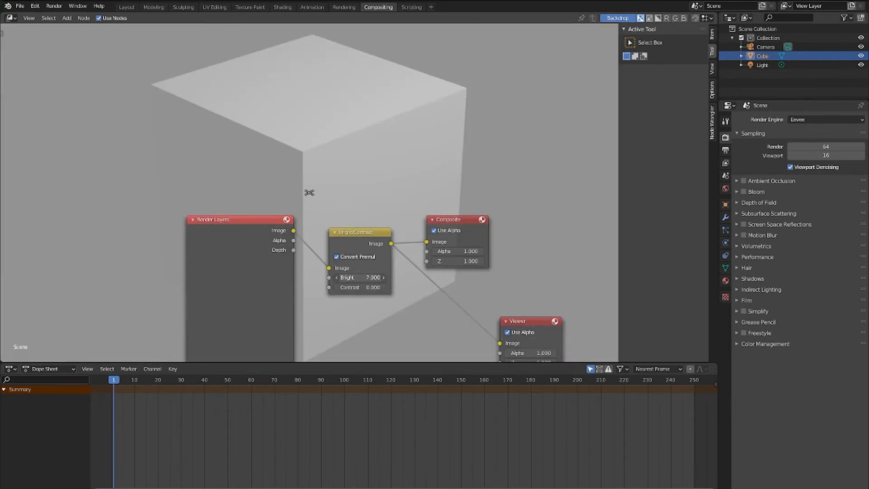
left_click_drag(347, 277, 368, 277)
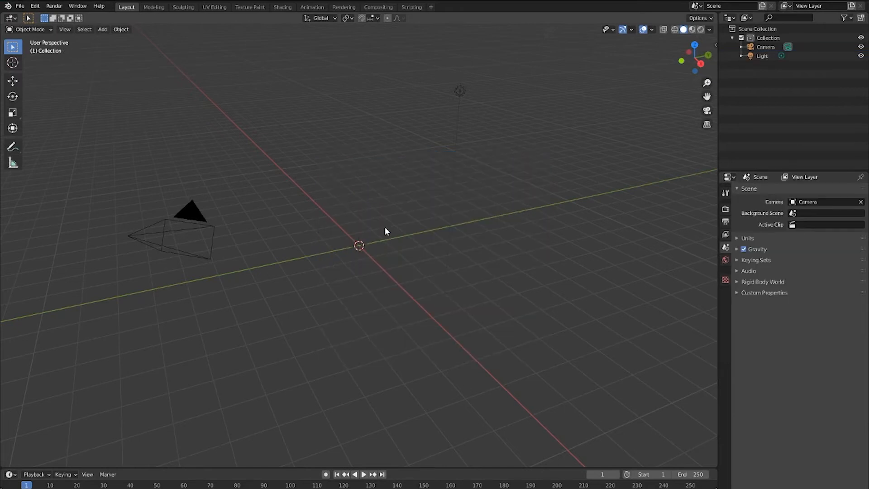
mouse_move(383, 13)
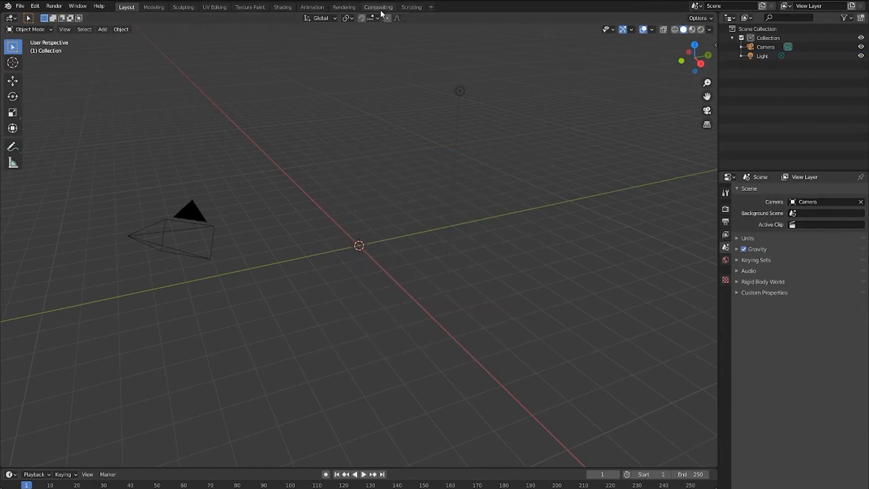
- Switch to the Compositing workspace, enable Use Nodes and add a cube to the scene
left_click(379, 7)
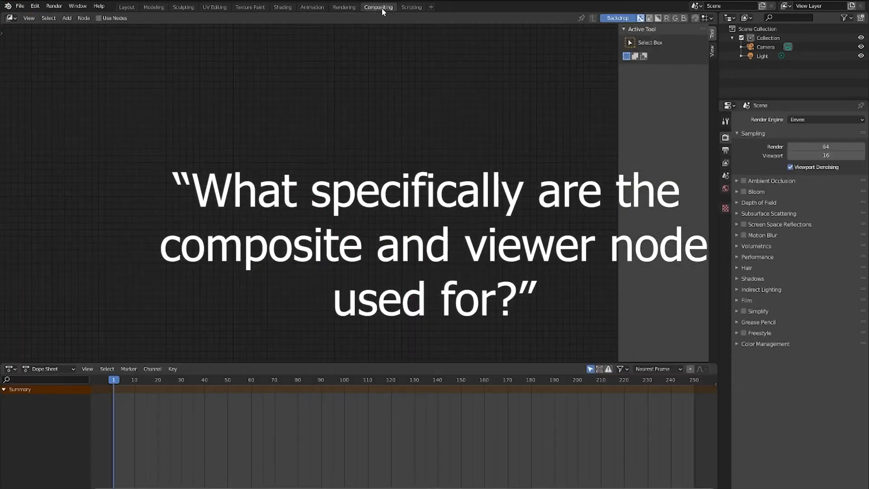
mouse_move(484, 231)
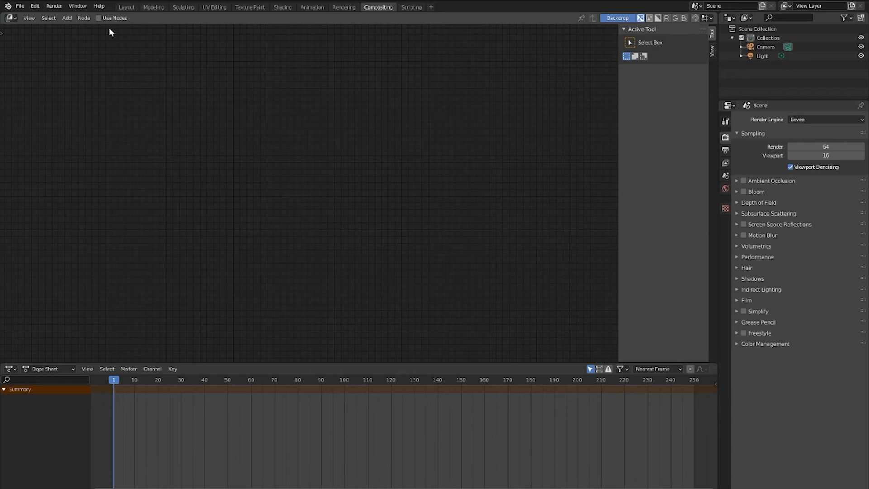
left_click(97, 18)
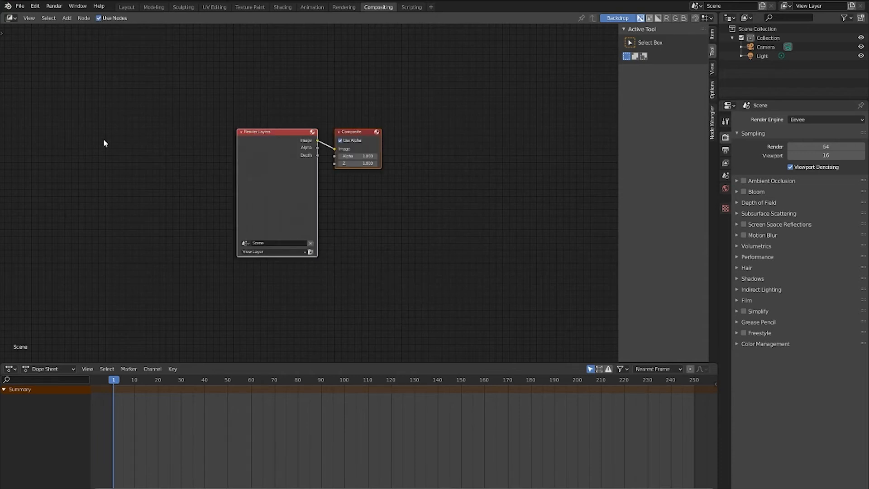
mouse_move(116, 218)
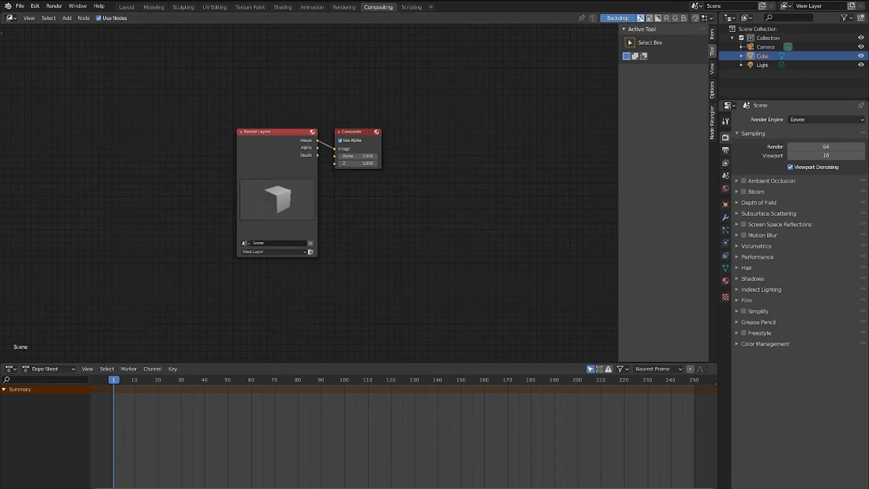
left_click(68, 18)
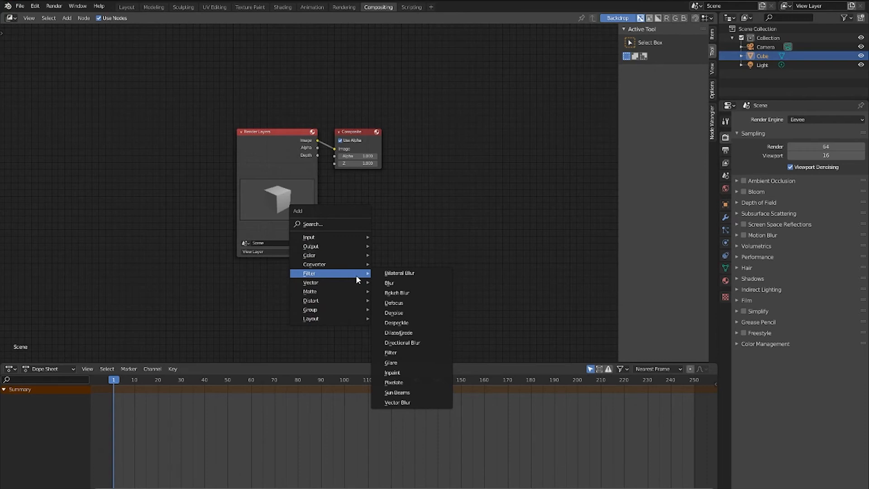
mouse_move(347, 310)
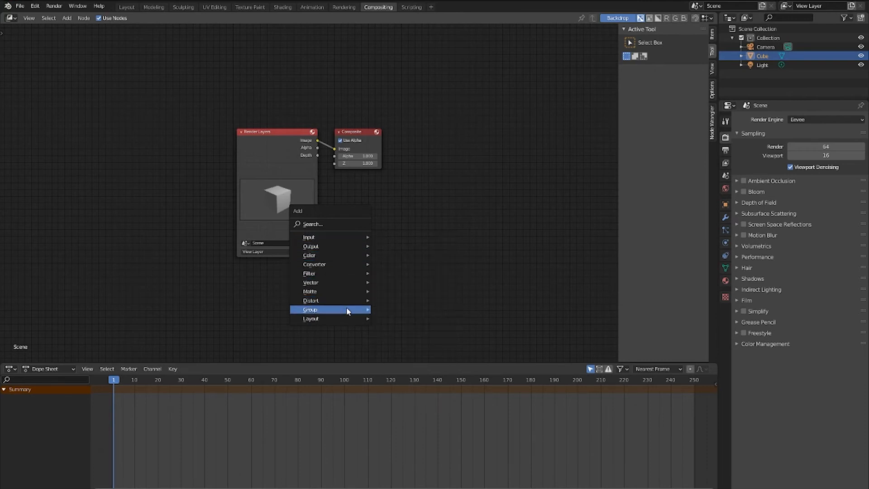
mouse_move(309, 255)
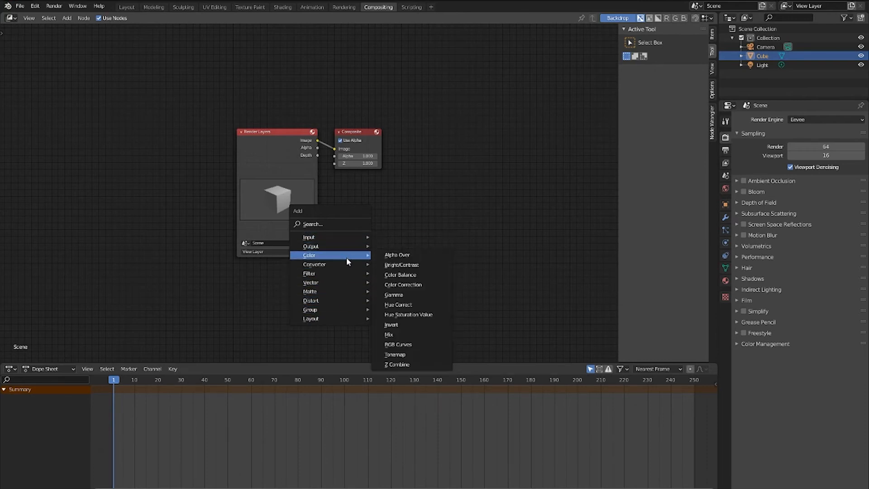
- Add an unconnected Bright/Contrast node and move it below the Composite node
left_click(402, 264)
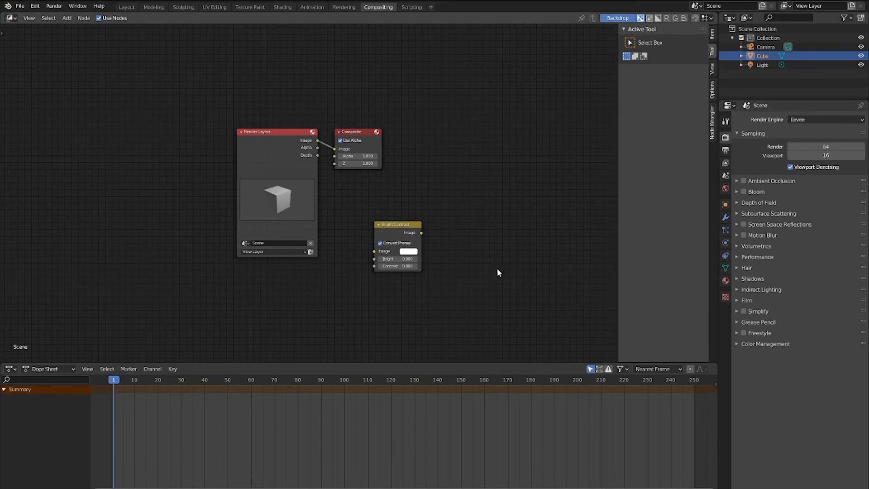
left_click_drag(397, 223, 345, 159)
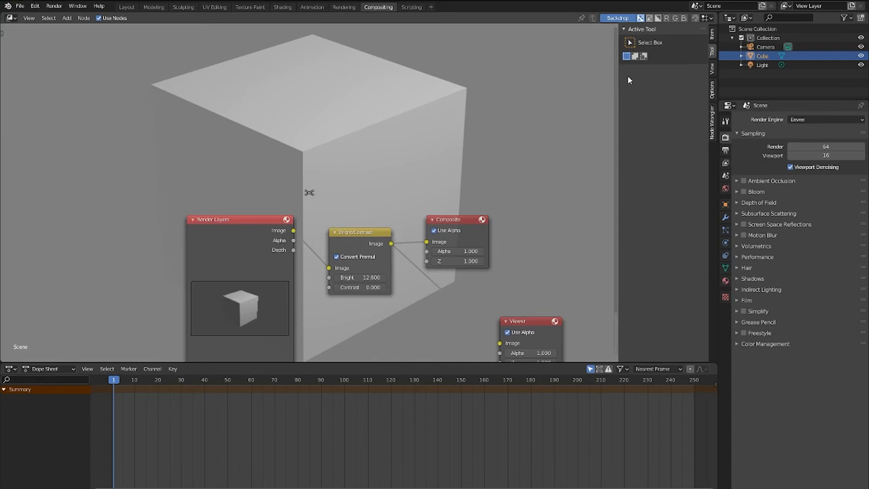
- Fit the brightened cube backdrop into the node editor from the sidebar View settings
left_click(712, 68)
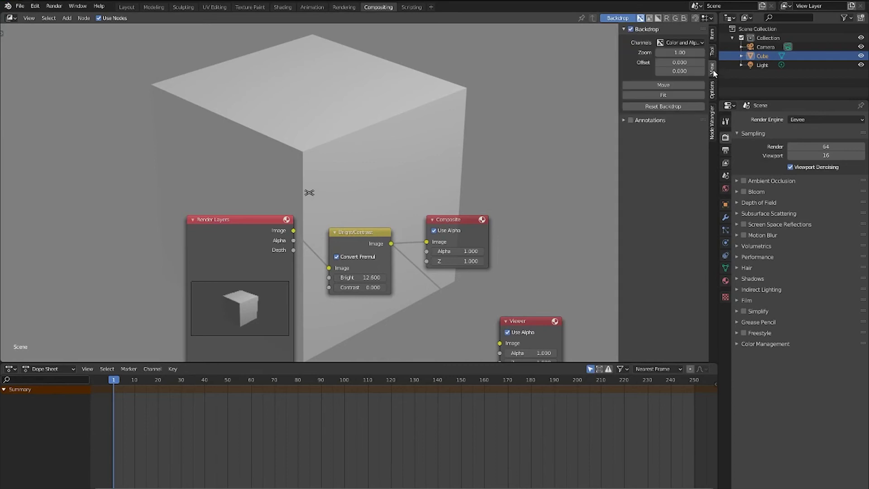
left_click(663, 95)
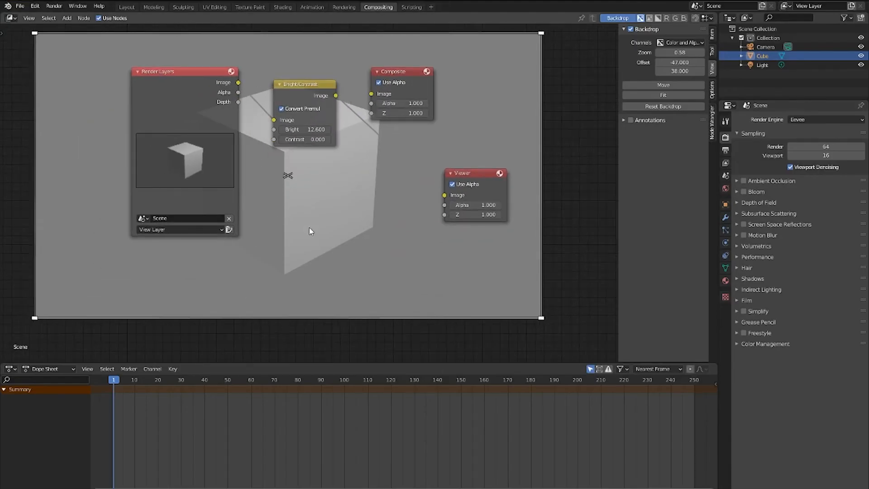
- Bring up the Add menu listing the compositor node categories
left_click(67, 19)
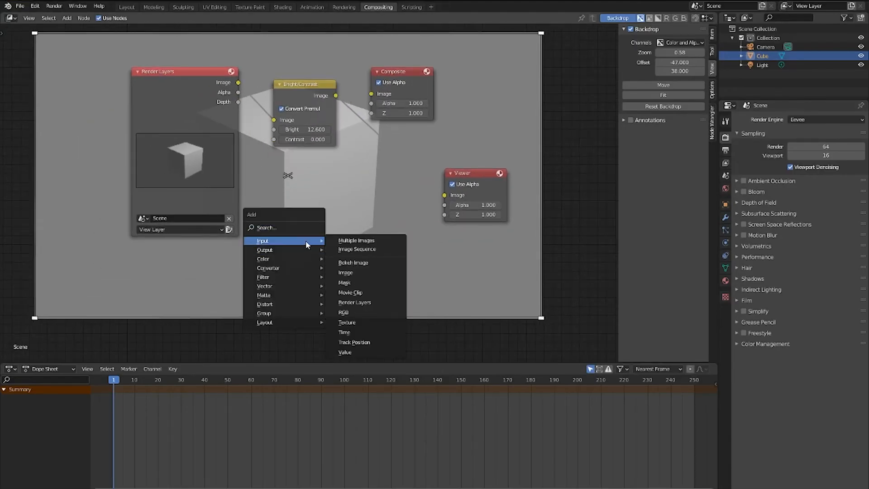
mouse_move(283, 250)
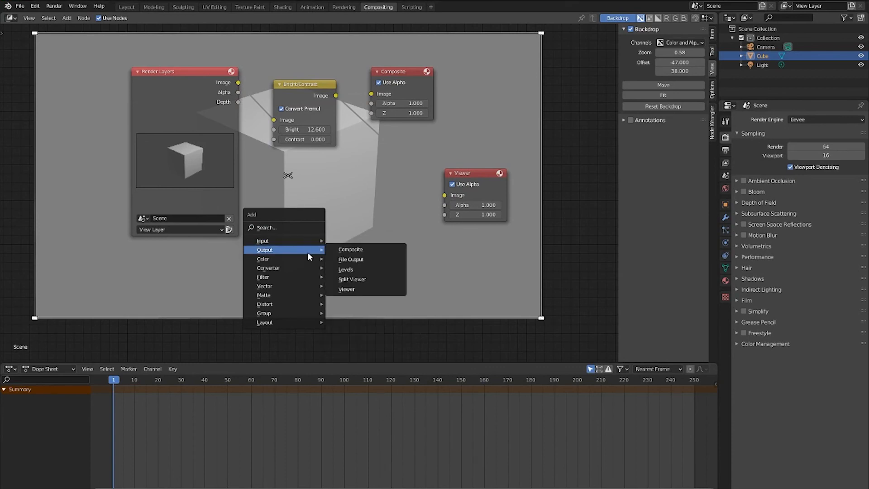
mouse_move(306, 271)
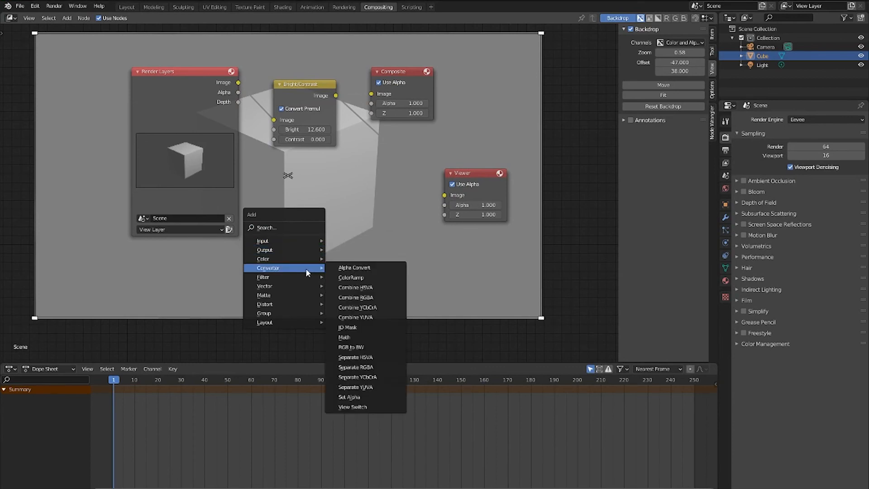
mouse_move(263, 277)
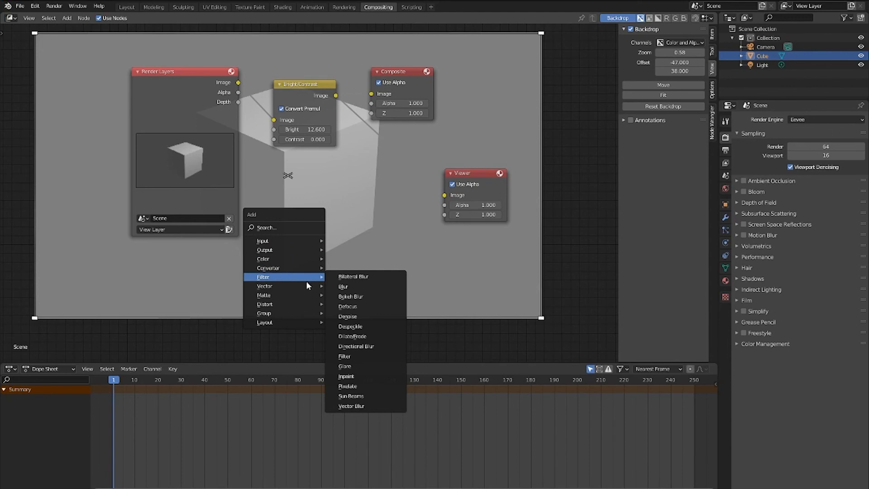
mouse_move(307, 304)
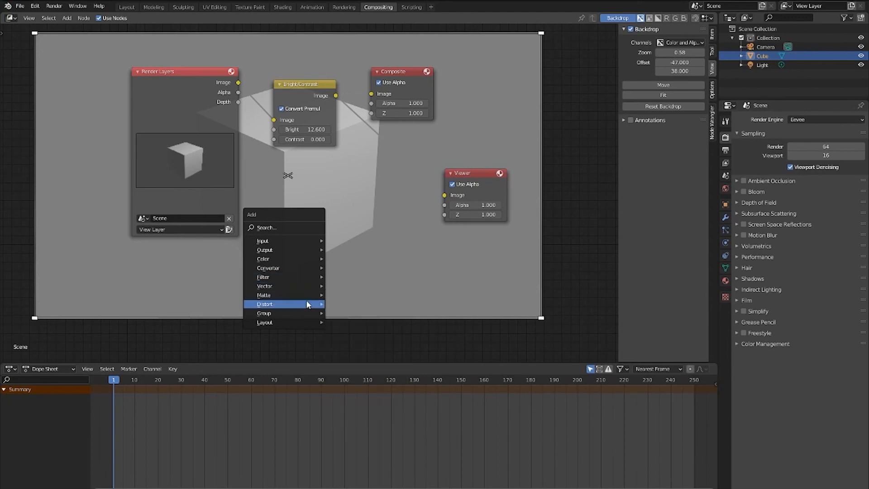
mouse_move(277, 312)
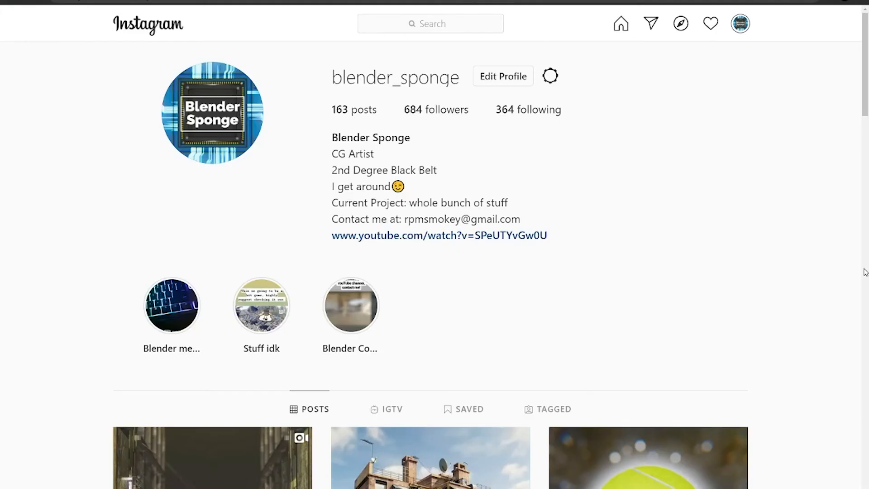
- Scroll down through the blender_sponge profile's grid of render posts on Instagram
scroll("down", 3)
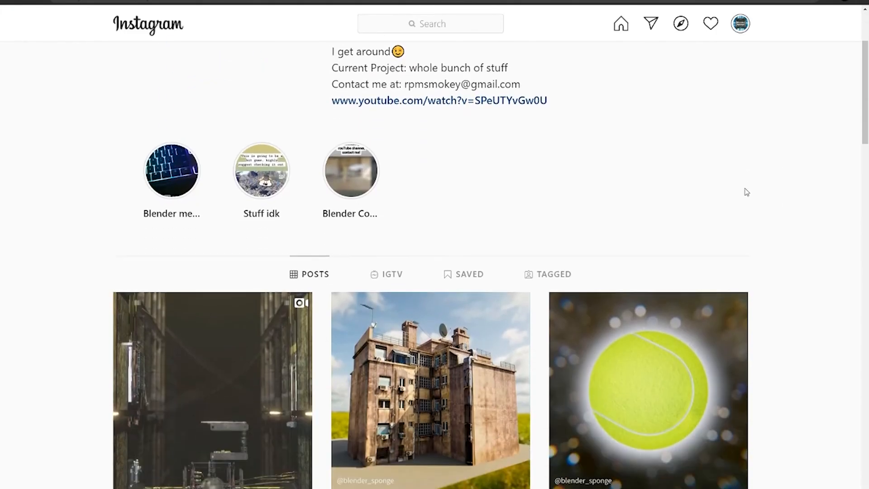
scroll("down", 3)
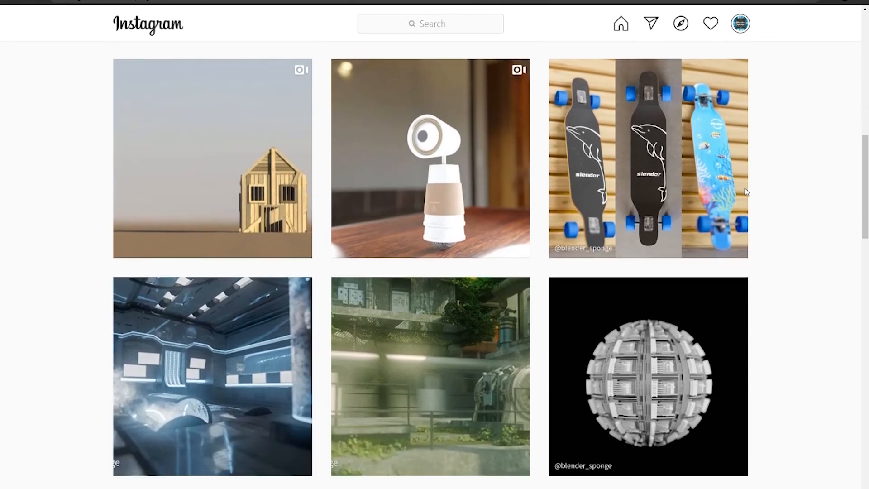
scroll("down", 3)
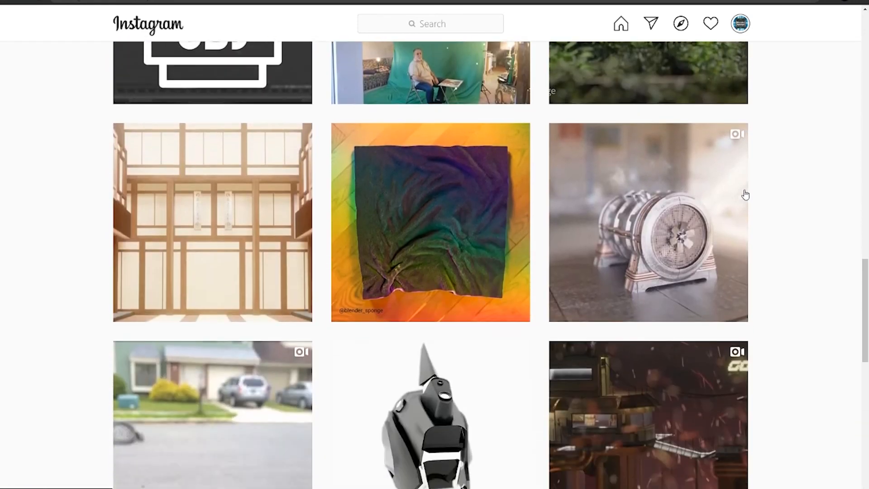